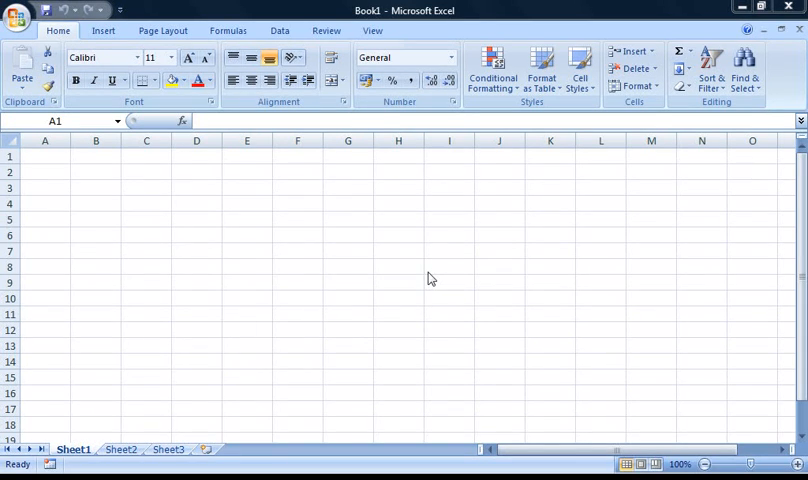
{"action": "mouse_move", "coordinate": [400, 240]}
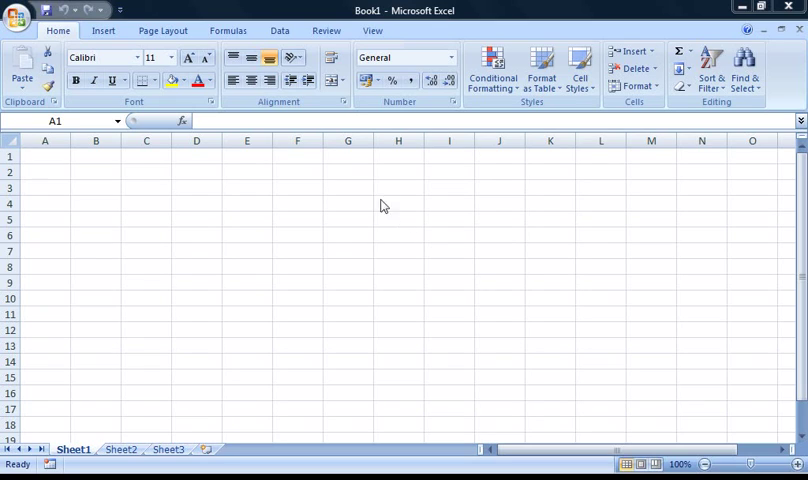
{"action": "mouse_move", "coordinate": [376, 236]}
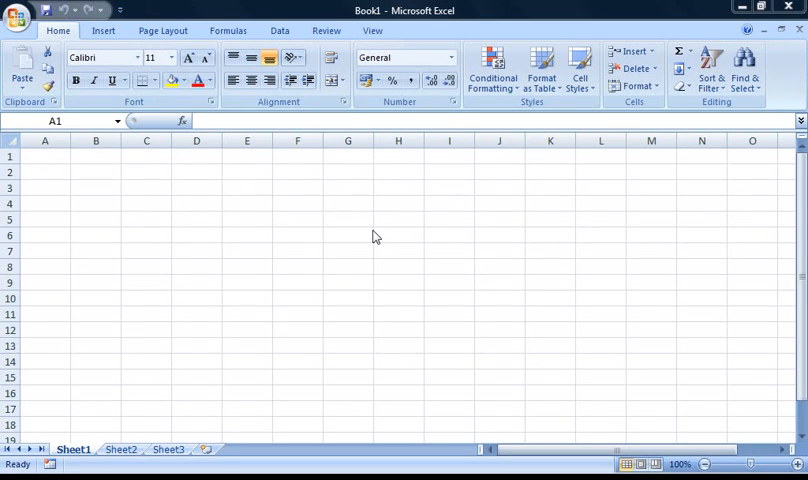
{"action": "mouse_move", "coordinate": [348, 246]}
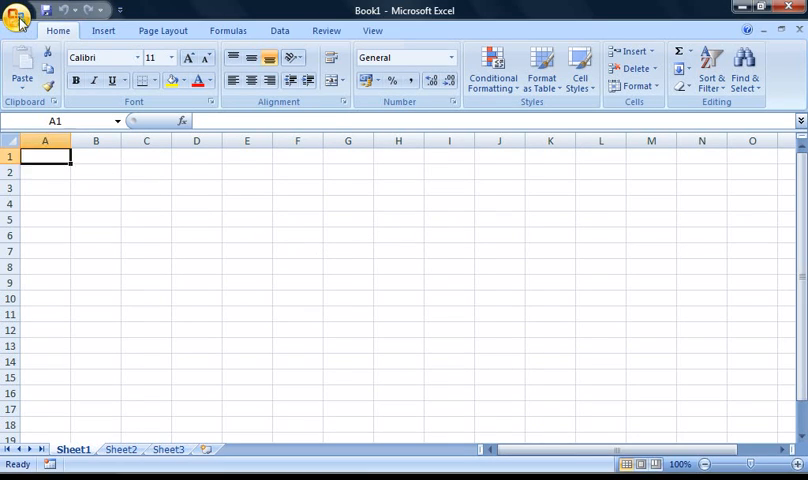
Enable 'Show Developer tab in the Ribbon' in Excel Options so the Developer tab appears
{"action": "left_click", "coordinate": [22, 18]}
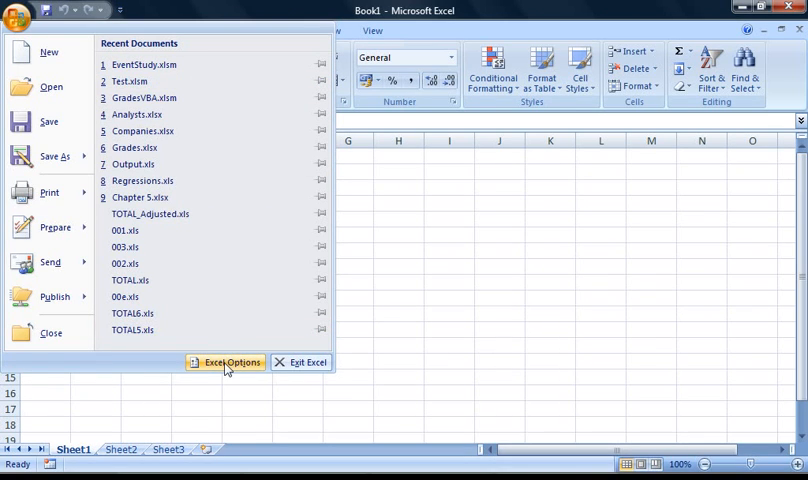
{"action": "left_click", "coordinate": [230, 362]}
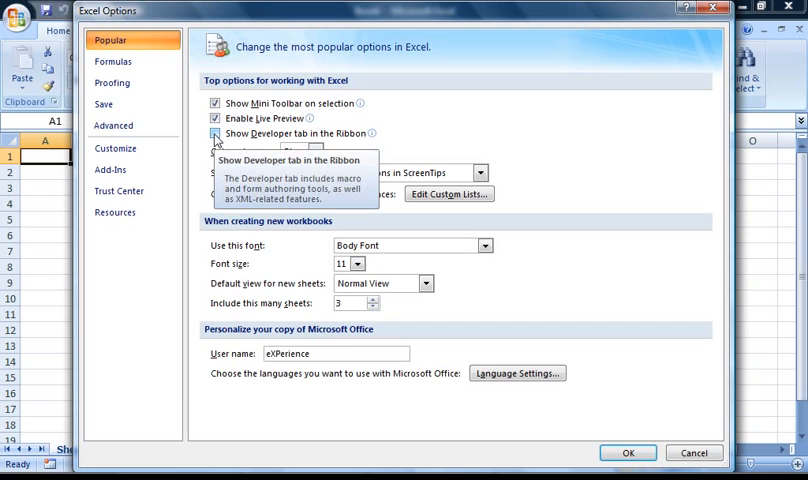
{"action": "left_click", "coordinate": [214, 132]}
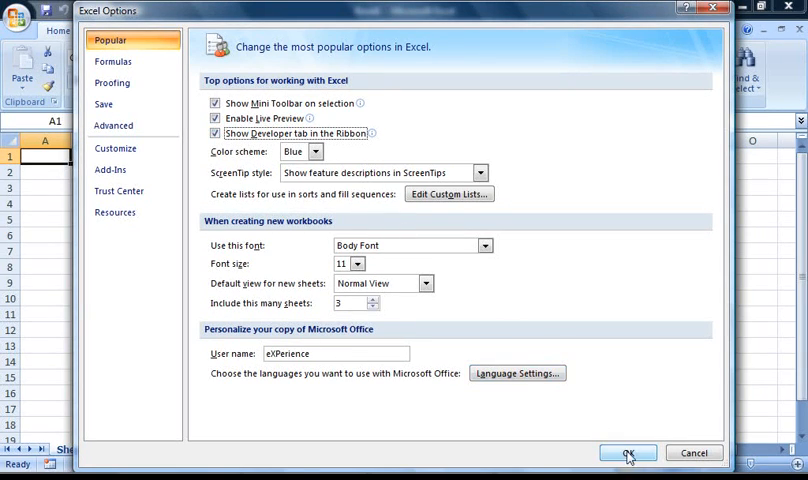
{"action": "left_click", "coordinate": [628, 452]}
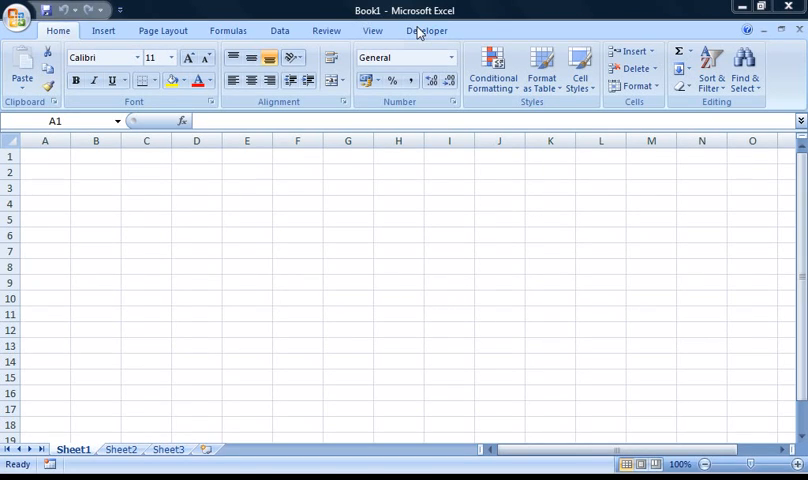
Make A1 the active cell and show the Developer tab's macro tools
{"action": "left_click", "coordinate": [44, 156]}
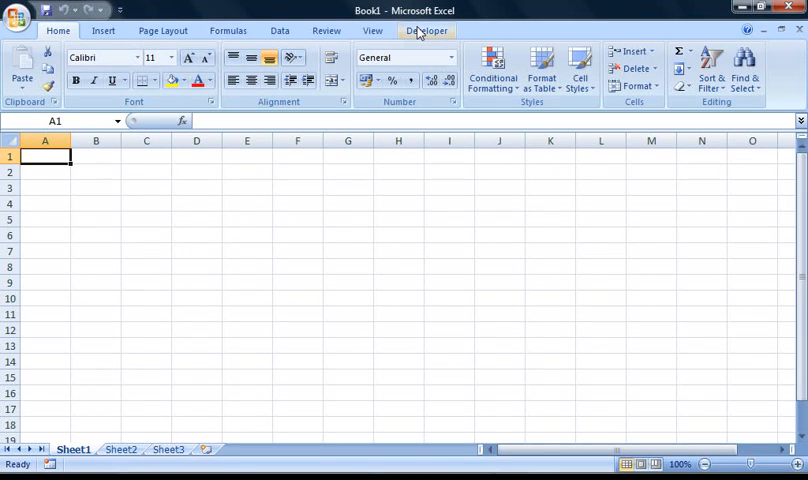
{"action": "left_click", "coordinate": [424, 30]}
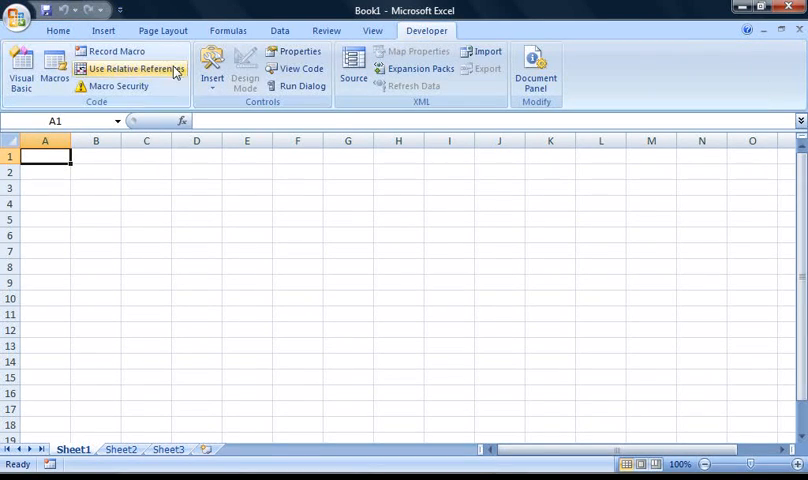
{"action": "mouse_move", "coordinate": [86, 98]}
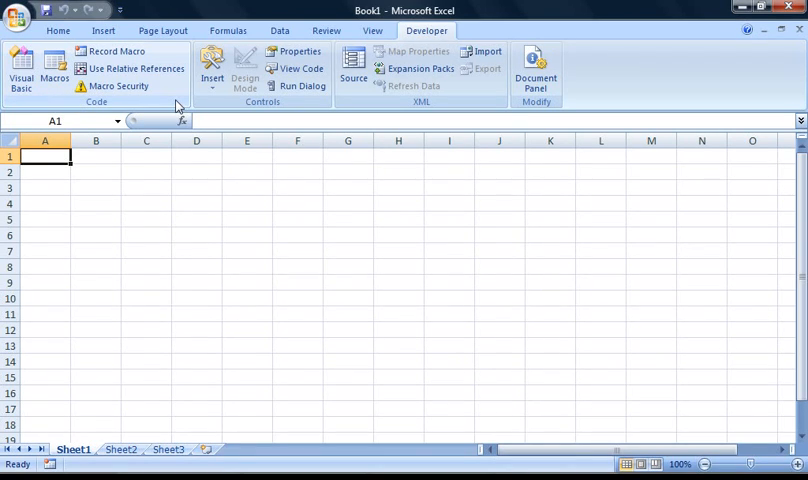
{"action": "mouse_move", "coordinate": [18, 70]}
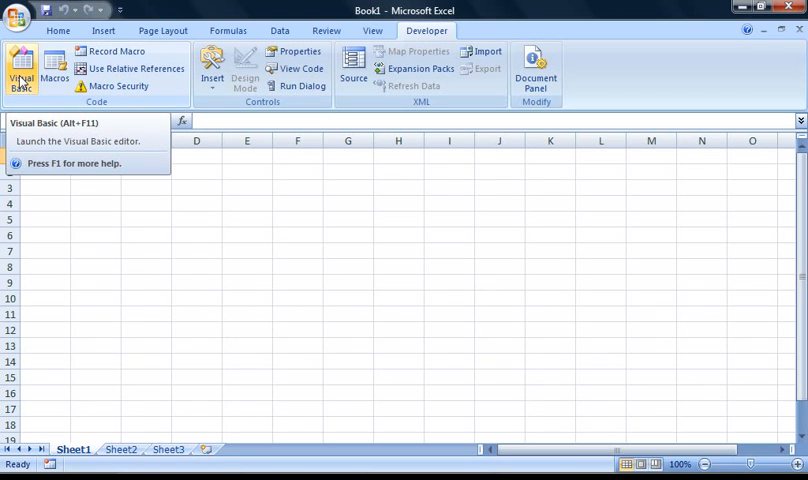
{"action": "mouse_move", "coordinate": [56, 78]}
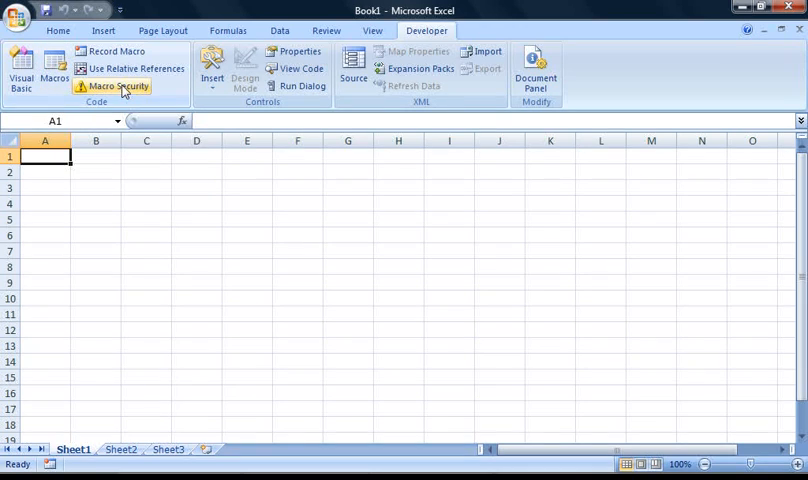
{"action": "mouse_move", "coordinate": [130, 92]}
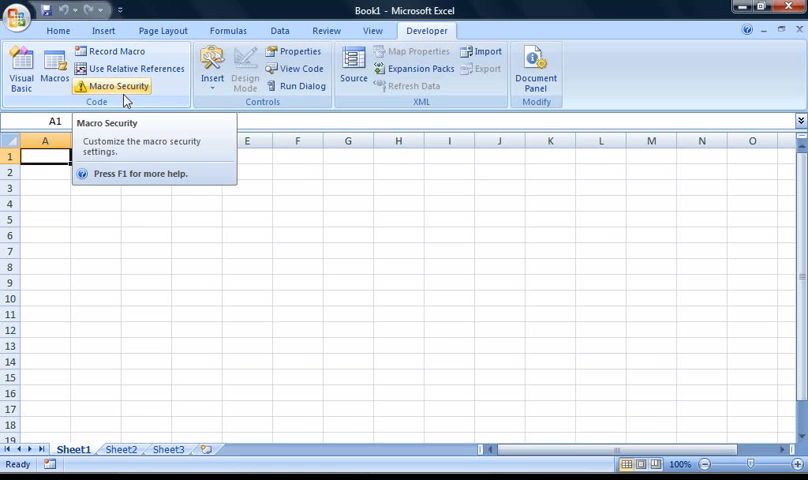
{"action": "mouse_move", "coordinate": [122, 32]}
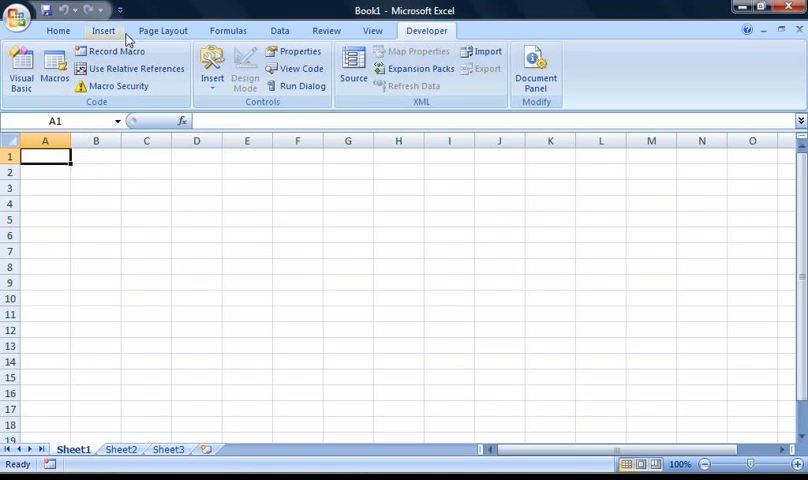
{"action": "mouse_move", "coordinate": [132, 68]}
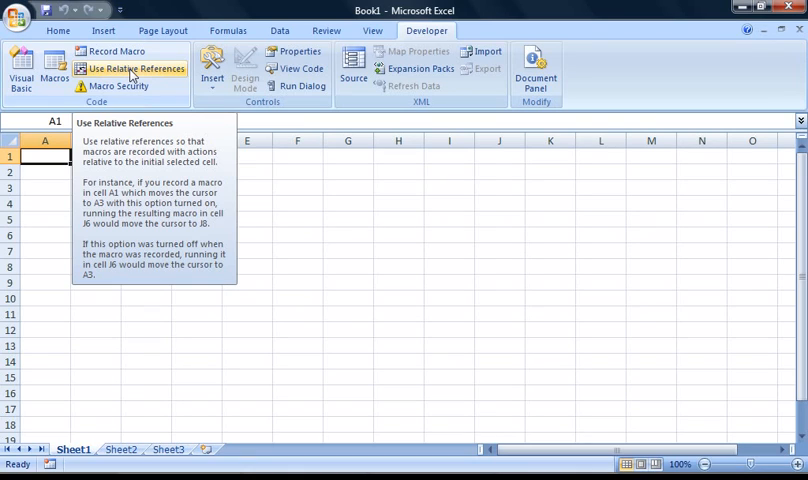
{"action": "mouse_move", "coordinate": [130, 64]}
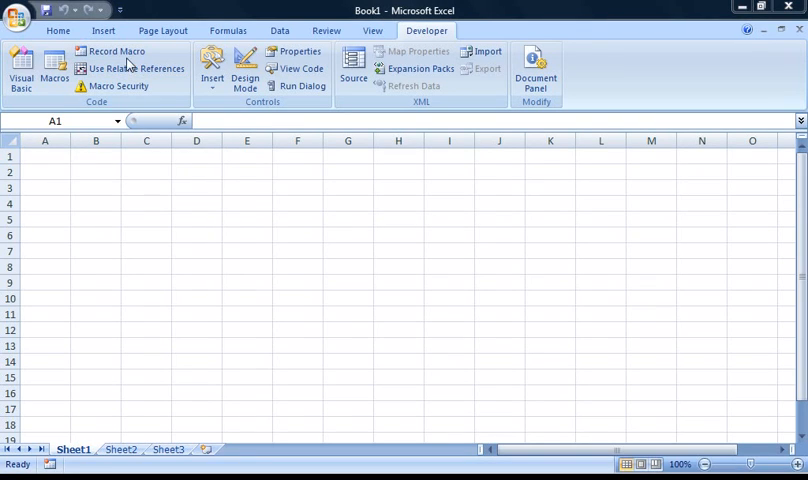
Start recording a macro named OneToTen with shortcut Ctrl+Shift+A, stored in This Workbook
{"action": "left_click", "coordinate": [114, 56]}
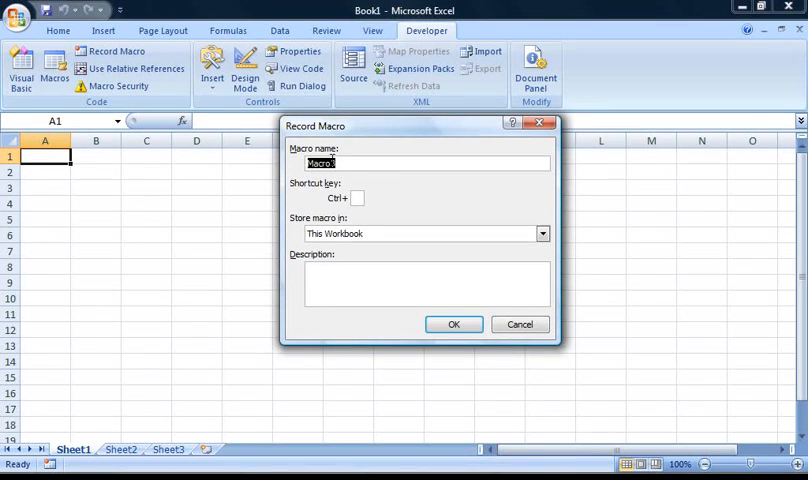
{"action": "type", "text": "OneToTen"}
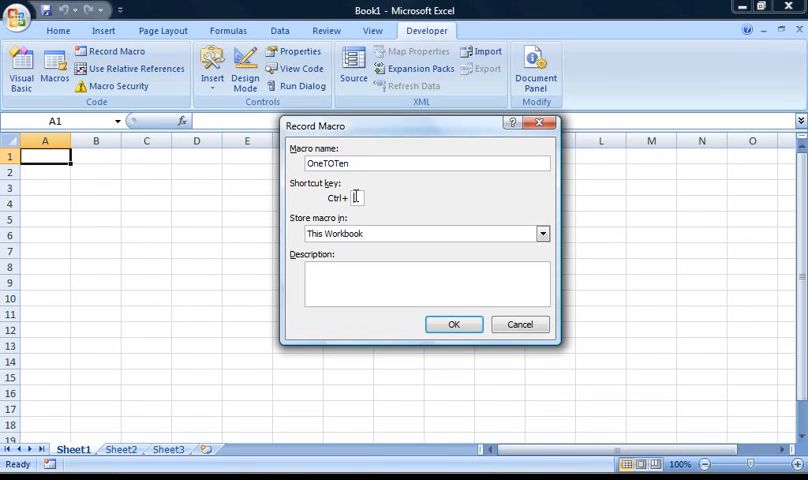
{"action": "type", "text": "A"}
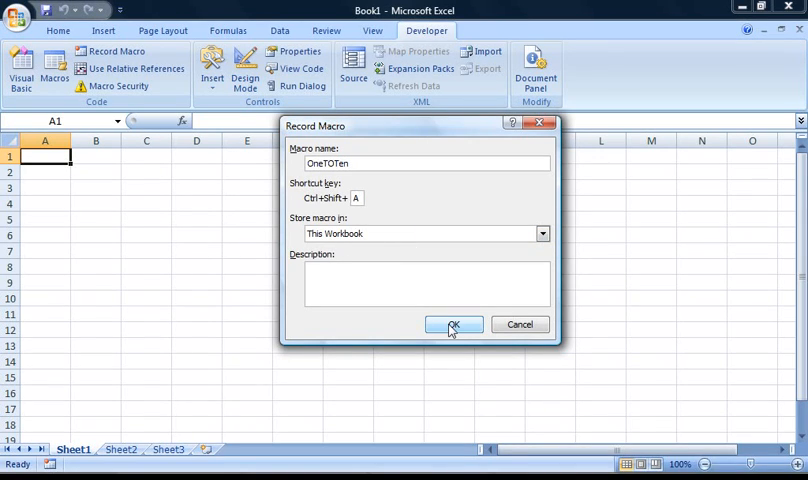
{"action": "left_click", "coordinate": [454, 324]}
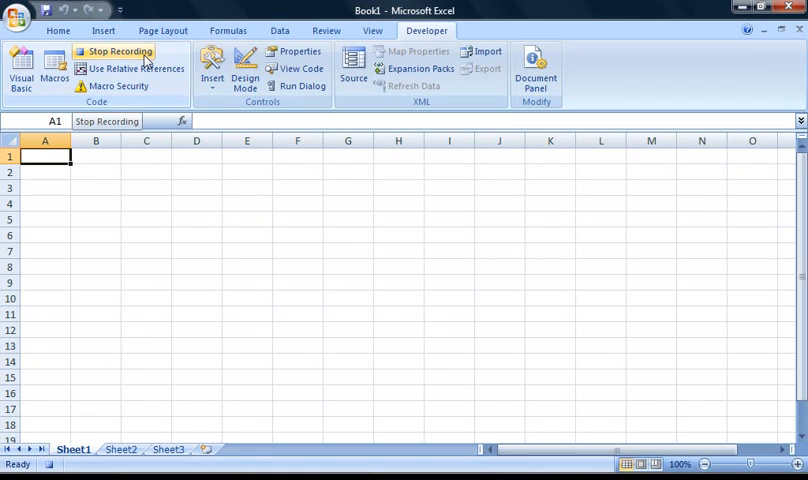
Enter the numbers 1 through 10 down cells A1 to A10 while recording
{"action": "left_click", "coordinate": [120, 50]}
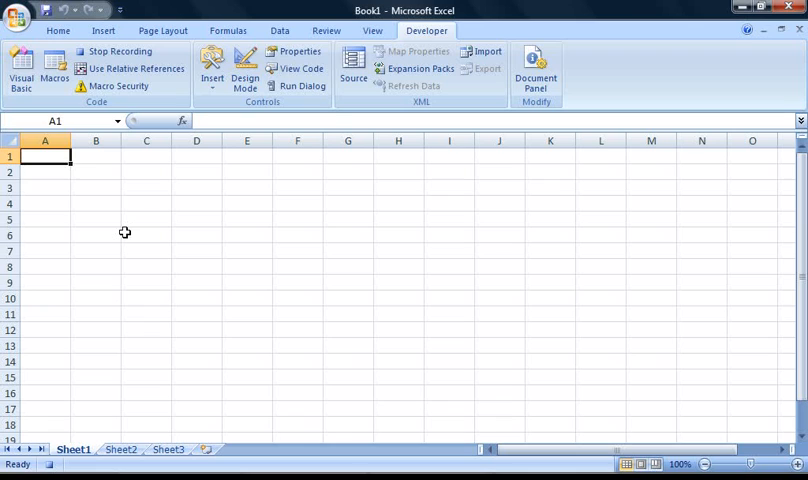
{"action": "type", "text": "2"}
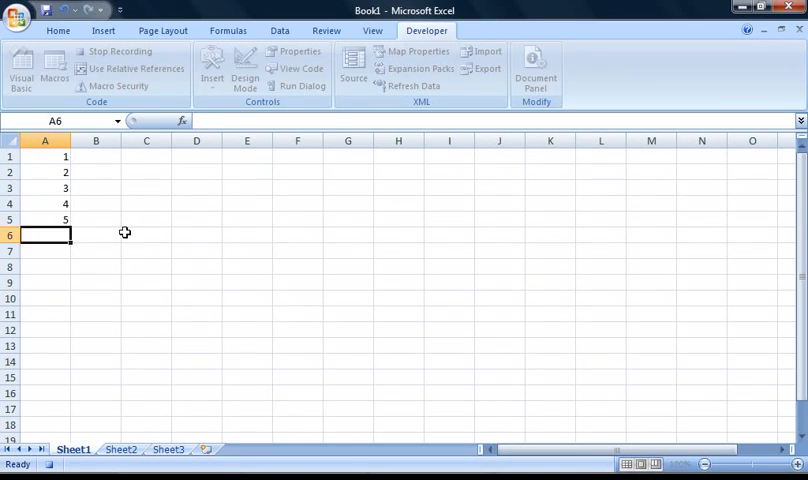
{"action": "type", "text": "9"}
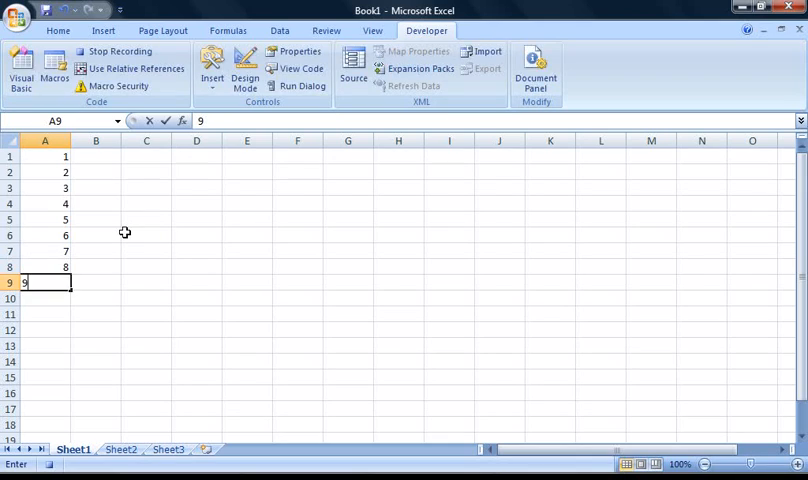
{"action": "type", "text": "10"}
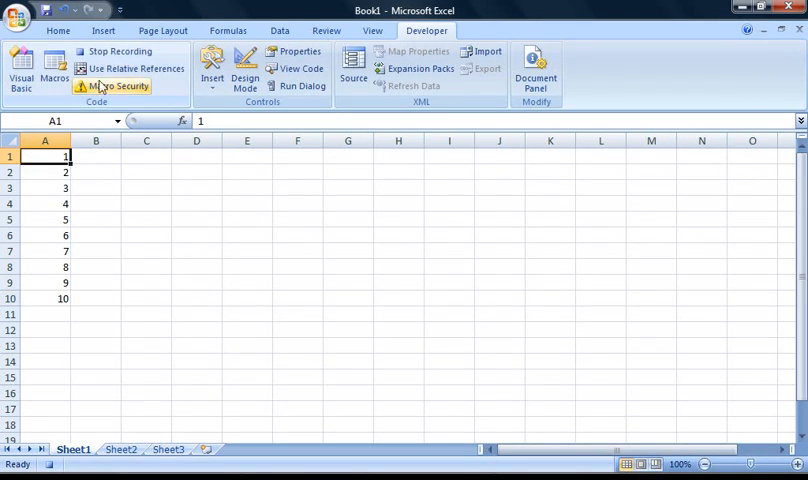
Stop the OneToTen recording and clear the numbers from A1:A10
{"action": "left_click", "coordinate": [120, 52]}
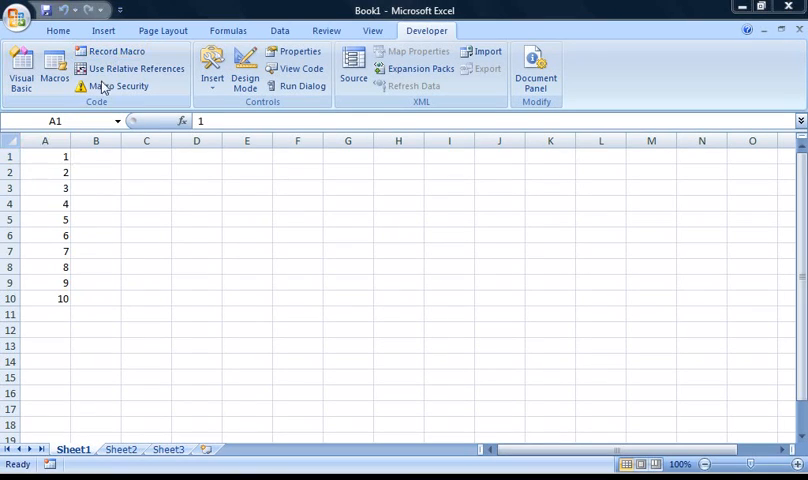
{"action": "mouse_move", "coordinate": [114, 130]}
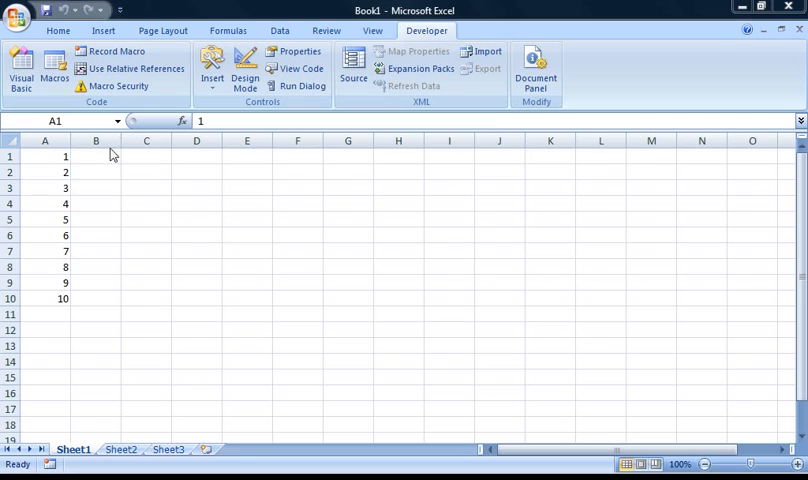
{"action": "left_click_drag", "start_coordinate": [44, 156], "coordinate": [44, 284]}
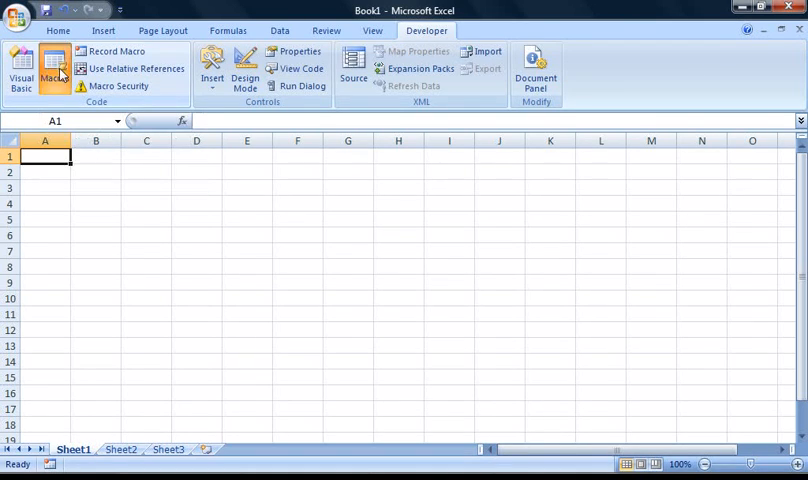
Run the OneToTen macro to refill A1:A10 with 1 through 10
{"action": "left_click", "coordinate": [54, 76]}
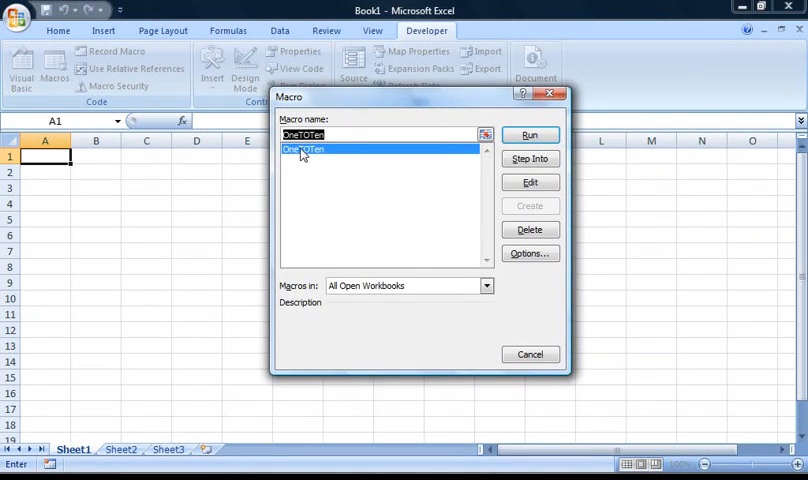
{"action": "left_click", "coordinate": [528, 136]}
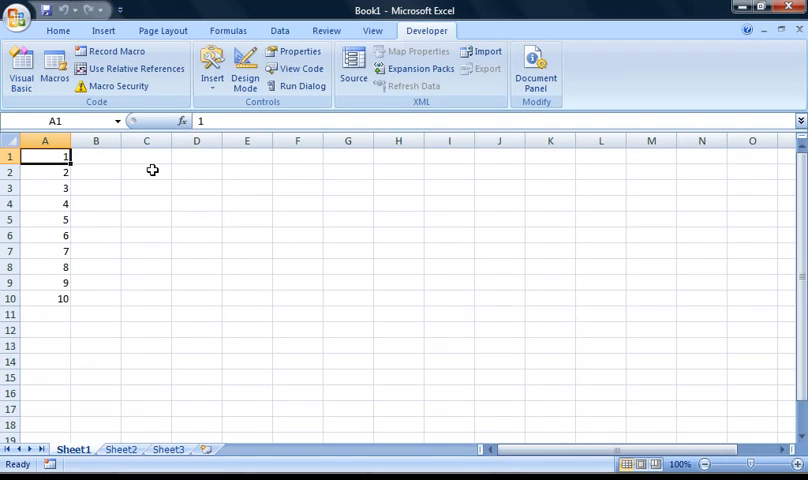
{"action": "left_click", "coordinate": [146, 172]}
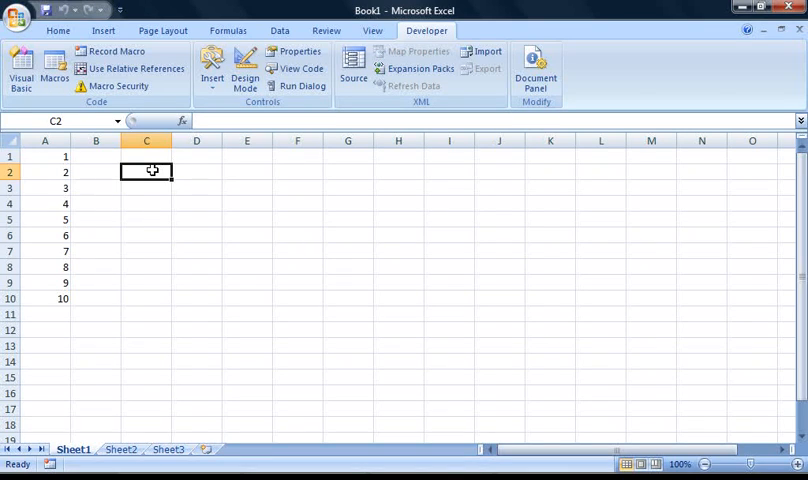
{"action": "left_click", "coordinate": [44, 156]}
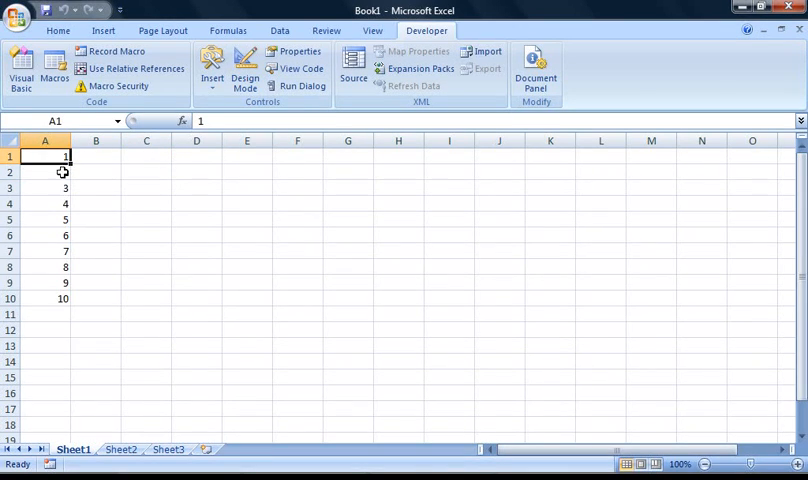
{"action": "mouse_move", "coordinate": [188, 168]}
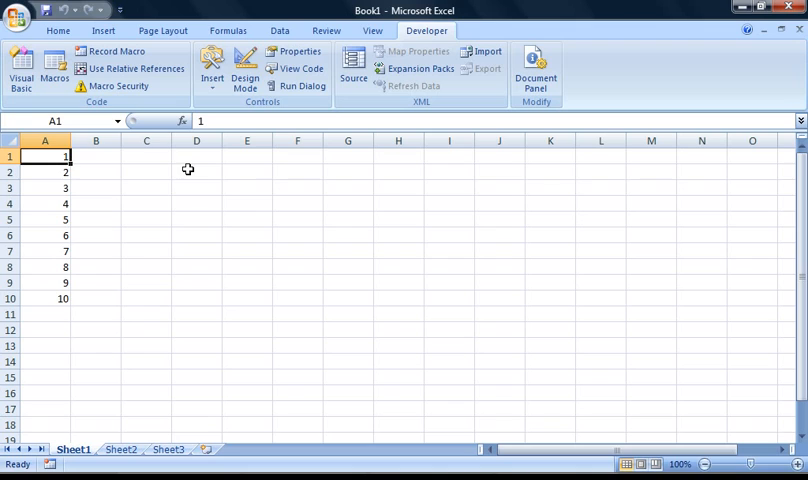
{"action": "mouse_move", "coordinate": [156, 172]}
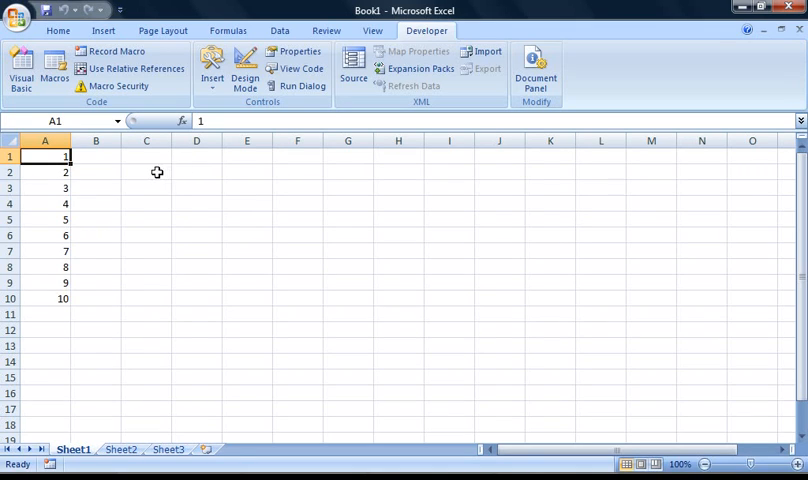
{"action": "mouse_move", "coordinate": [48, 210]}
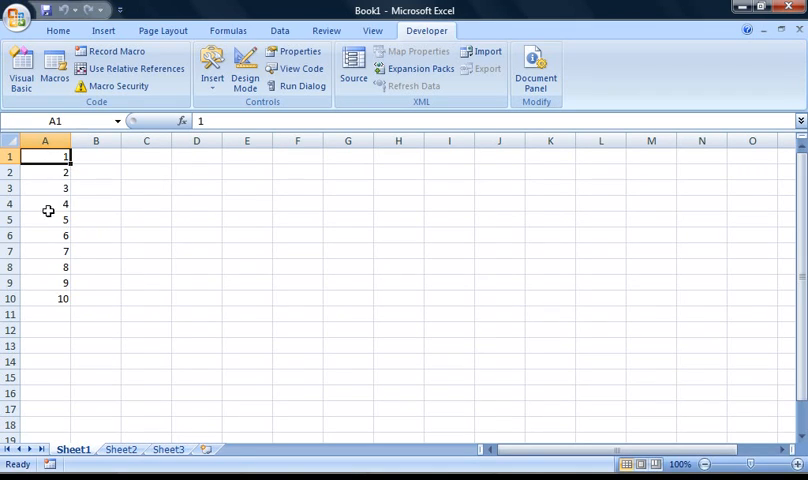
{"action": "mouse_move", "coordinate": [56, 296]}
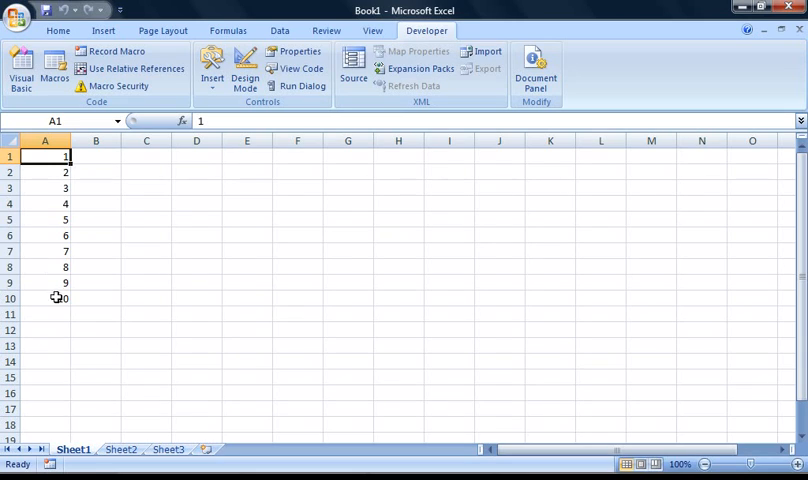
{"action": "mouse_move", "coordinate": [156, 304]}
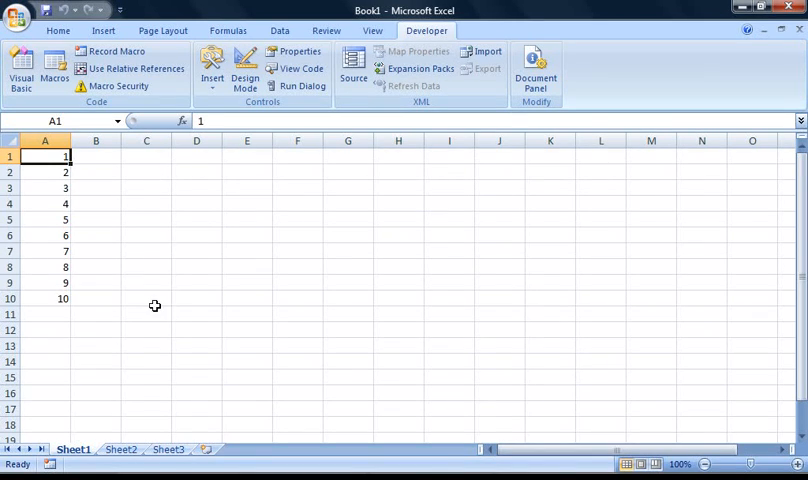
{"action": "mouse_move", "coordinate": [152, 250]}
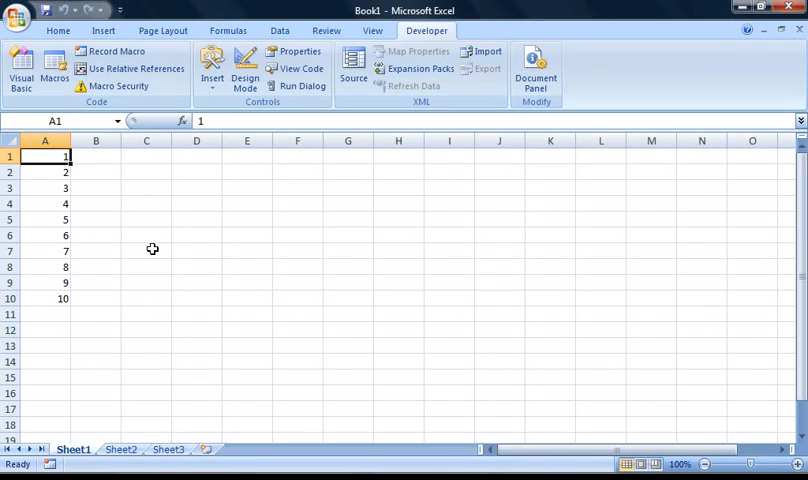
{"action": "mouse_move", "coordinate": [164, 84]}
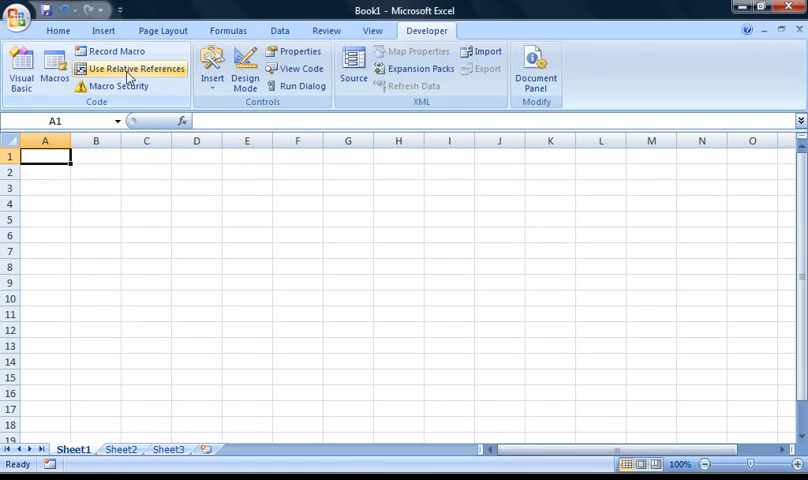
Begin setting up a new macro recording with relative references on
{"action": "left_click", "coordinate": [112, 52]}
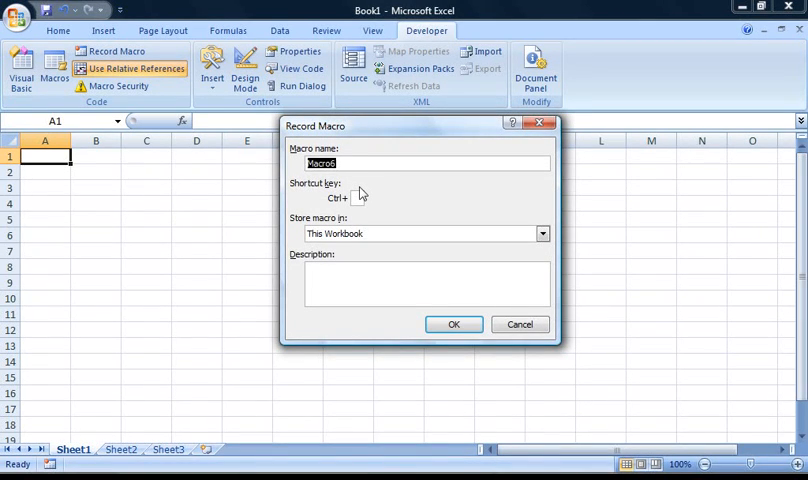
Start recording macro OneToTenRelative with shortcut Ctrl+Shift+Z, stored in This Workbook
{"action": "type", "text": "OneToTenRelative"}
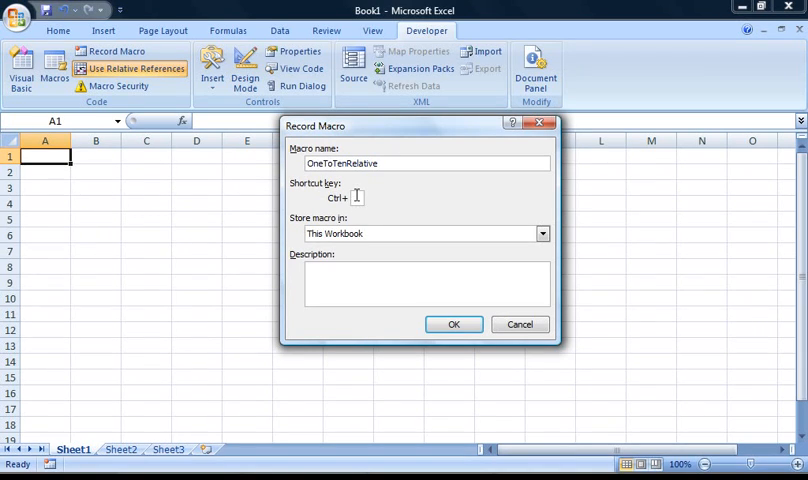
{"action": "type", "text": "Z"}
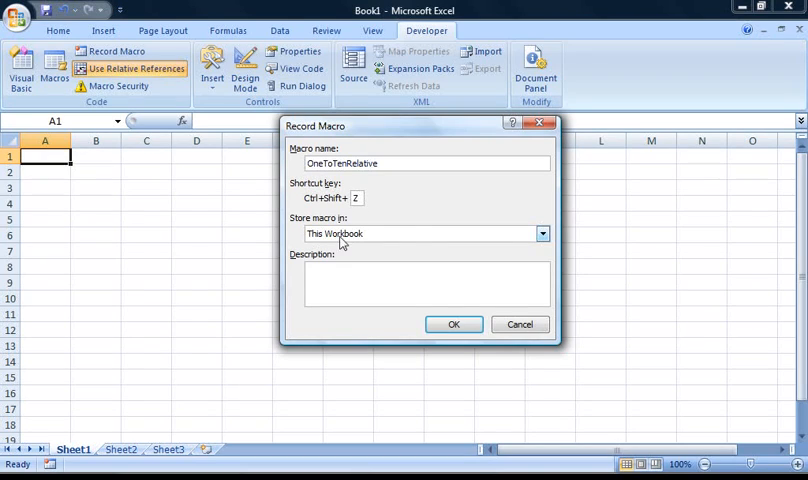
{"action": "left_click", "coordinate": [364, 272]}
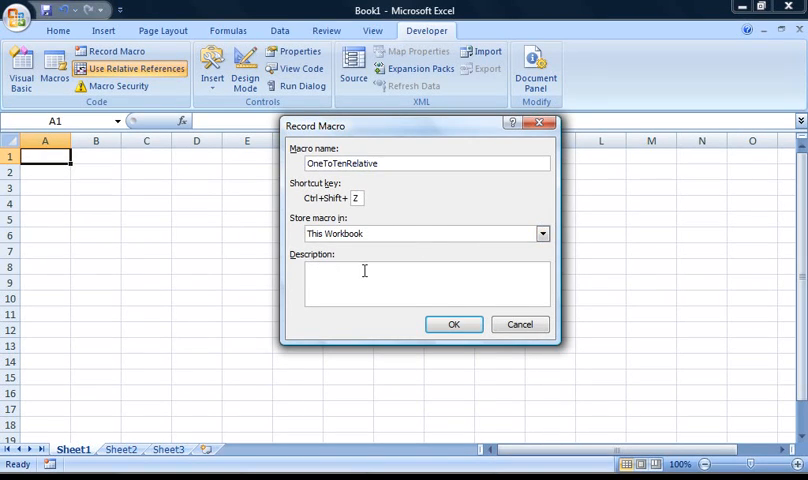
{"action": "left_click", "coordinate": [454, 324]}
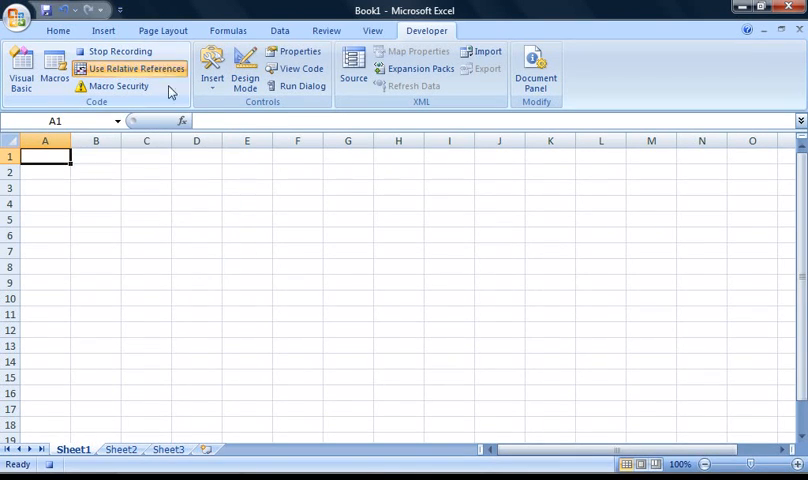
Enter 1 through 10 down A1:A10, then stop recording OneToTenRelative
{"action": "left_click", "coordinate": [44, 172]}
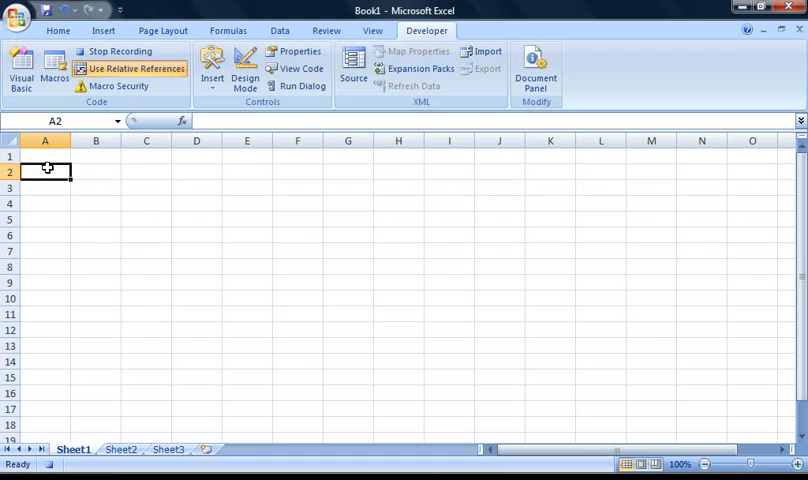
{"action": "left_click", "coordinate": [44, 156]}
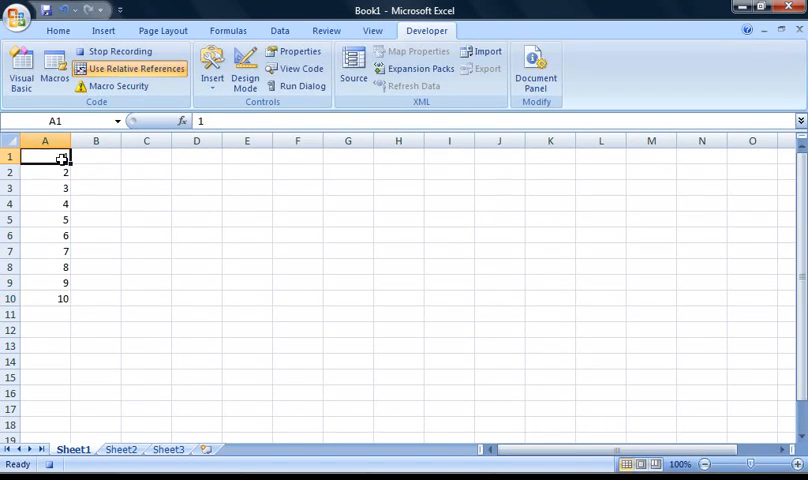
{"action": "left_click", "coordinate": [128, 52]}
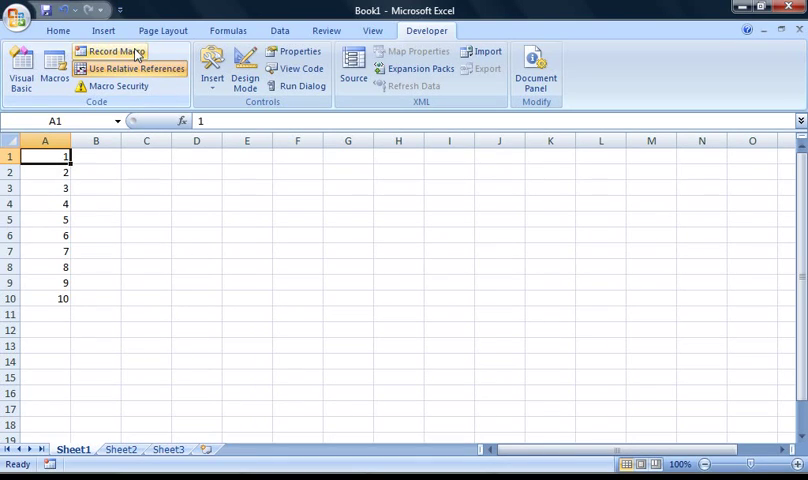
Clear the numbers from A1:A10 and make A1 the active cell
{"action": "left_click_drag", "start_coordinate": [44, 204], "coordinate": [44, 298]}
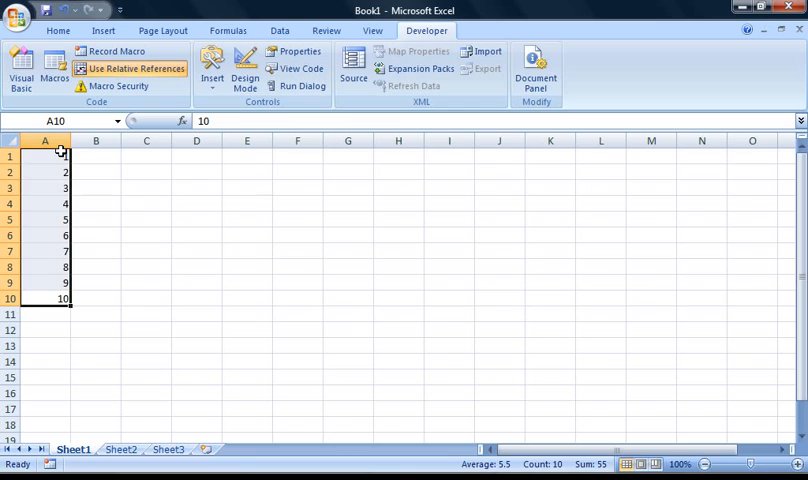
{"action": "key", "text": "Delete"}
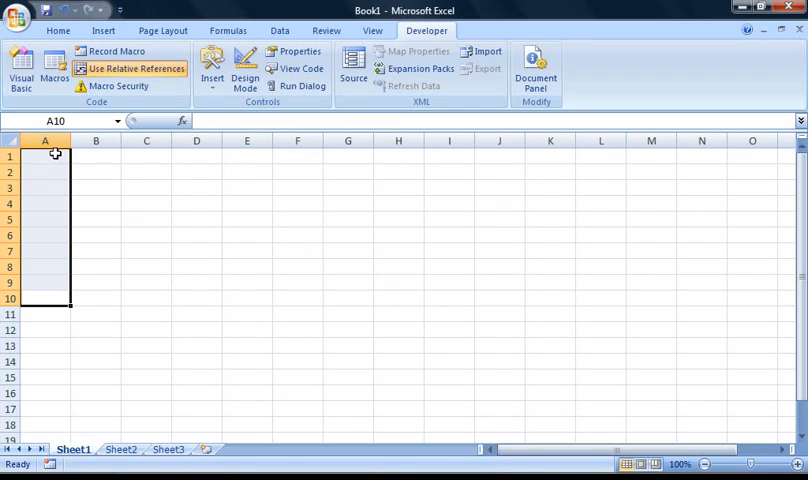
{"action": "left_click", "coordinate": [44, 156]}
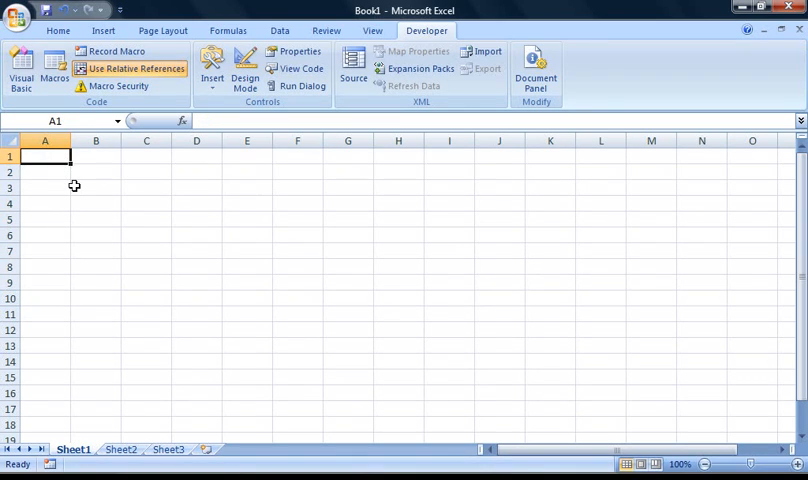